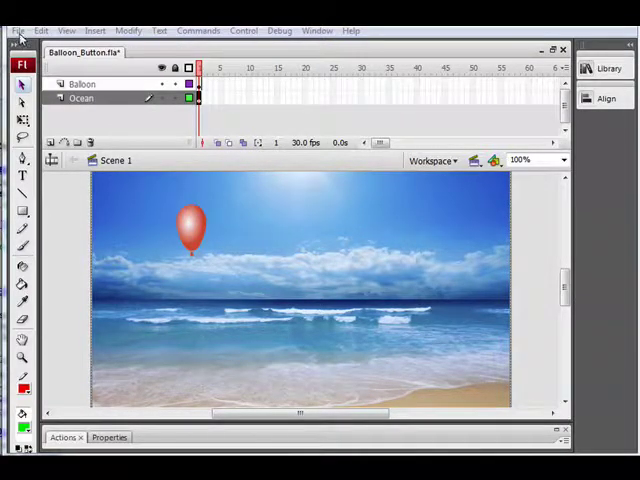
# Step: Review Publish Settings so Balloon_Button publishes as Flash (.swf) and HTML (.html)
pyautogui.click(18, 30)
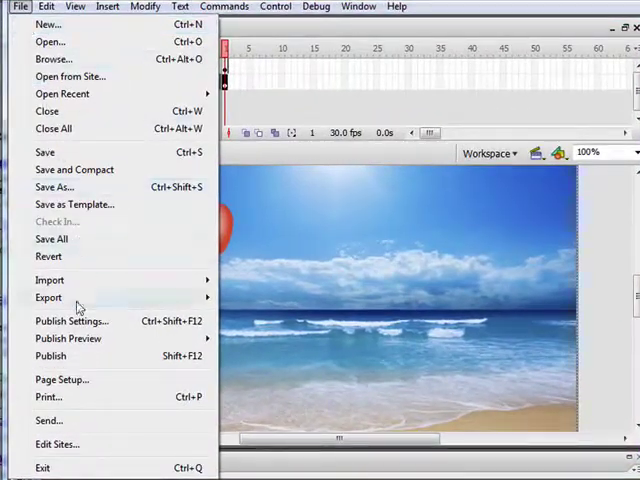
pyautogui.click(71, 320)
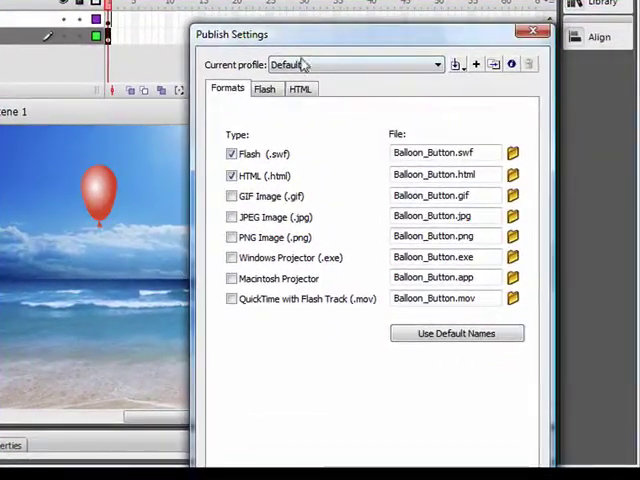
pyautogui.click(264, 88)
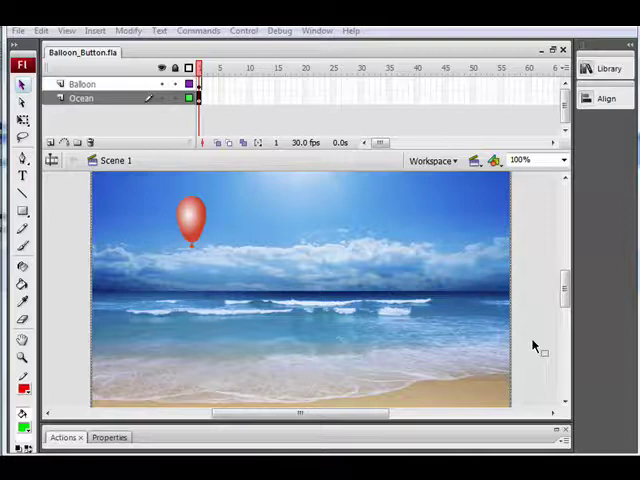
pyautogui.moveTo(538, 314)
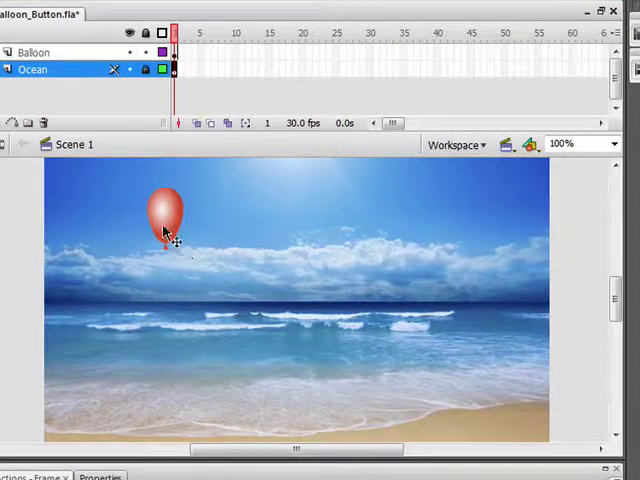
# Step: Move the balloon to the scene centre and convert it to a Button symbol named 'Bal'
pyautogui.moveTo(165, 210); pyautogui.dragTo(405, 285)
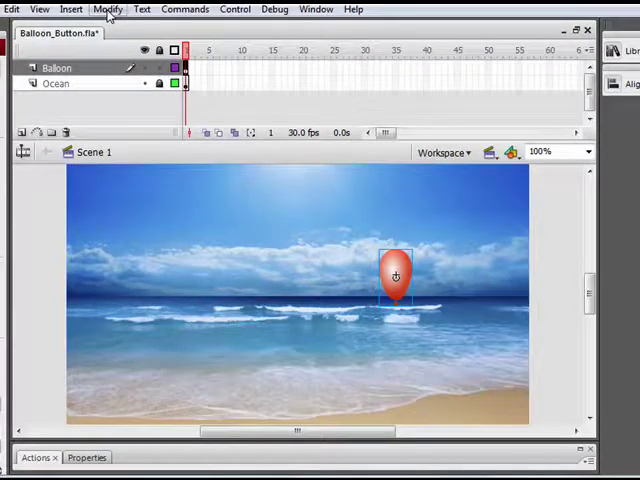
pyautogui.click(107, 9)
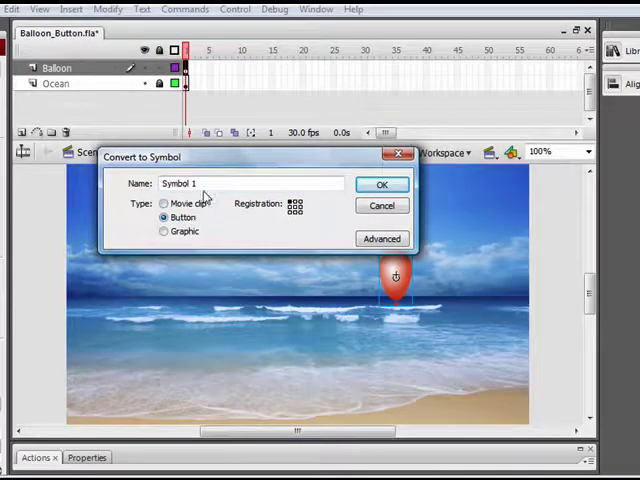
pyautogui.write('Balloon Bu')
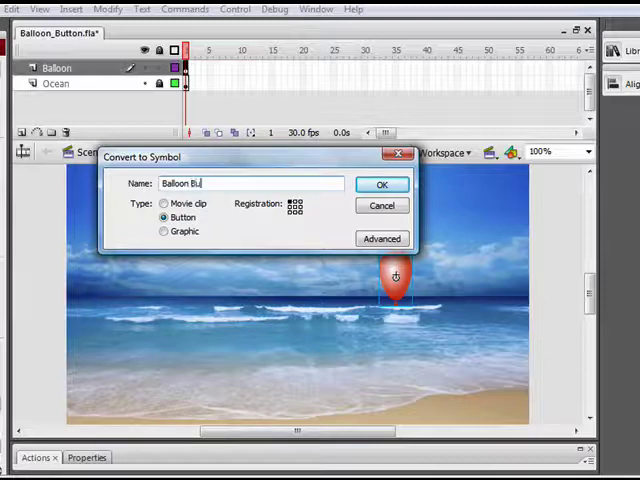
pyautogui.click(382, 184)
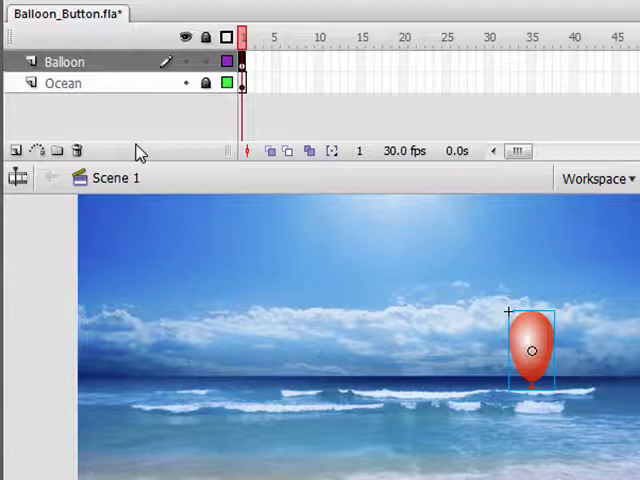
pyautogui.moveTo(37, 150)
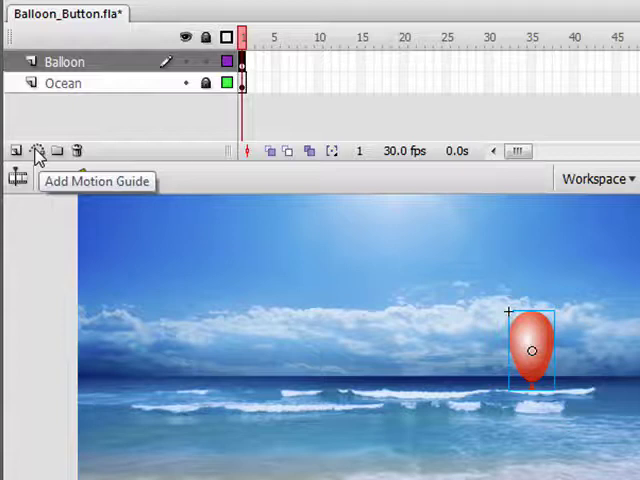
pyautogui.moveTo(107, 62)
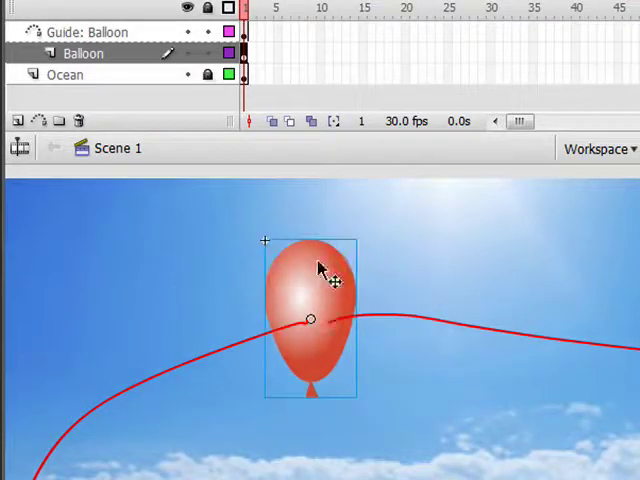
# Step: Snap the balloon's centre onto the curved red guide path
pyautogui.moveTo(320, 270); pyautogui.dragTo(320, 330)
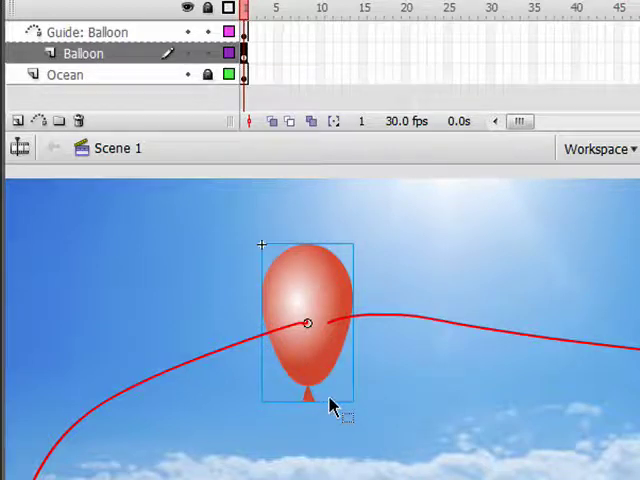
pyautogui.moveTo(335, 335)
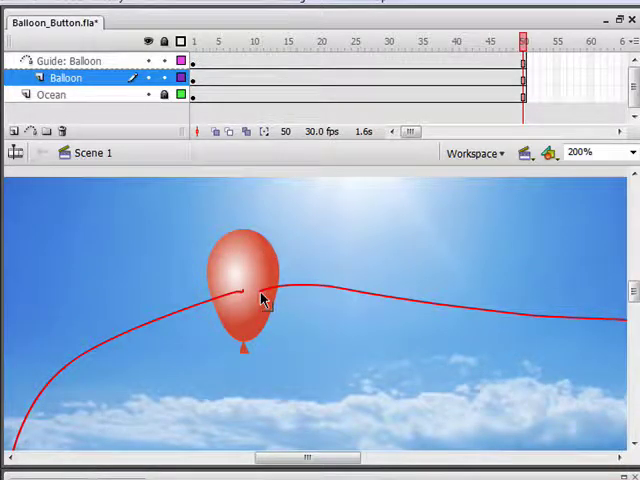
# Step: Add a keyframe at frame 50 of the Balloon layer and create a motion tween
pyautogui.rightClick(521, 64)
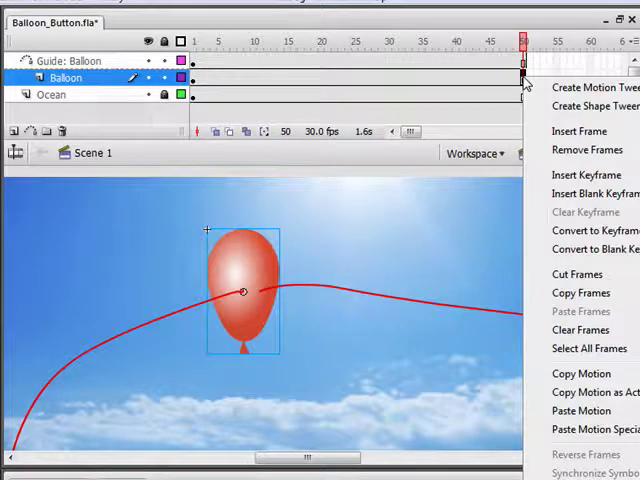
pyautogui.moveTo(587, 175)
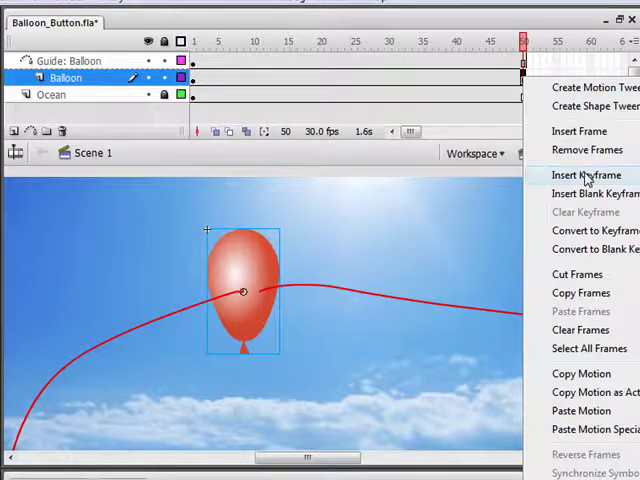
pyautogui.click(587, 174)
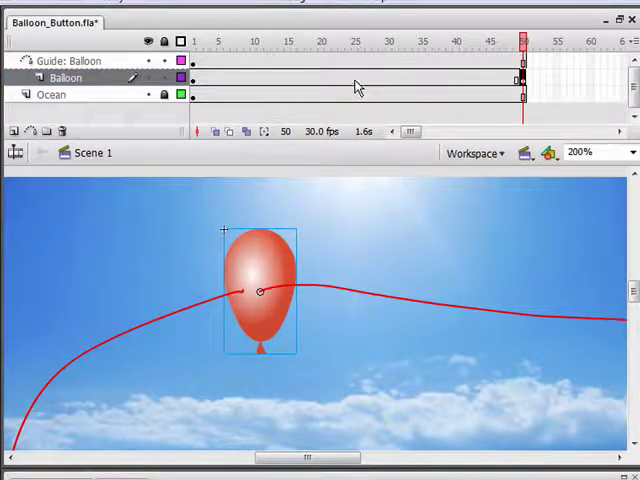
pyautogui.rightClick(353, 78)
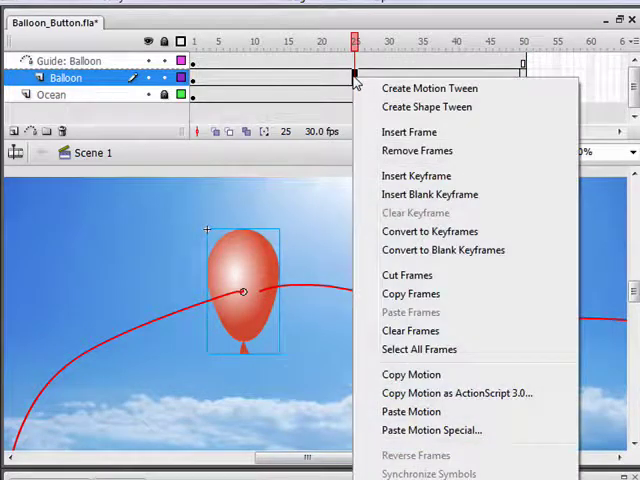
pyautogui.click(429, 88)
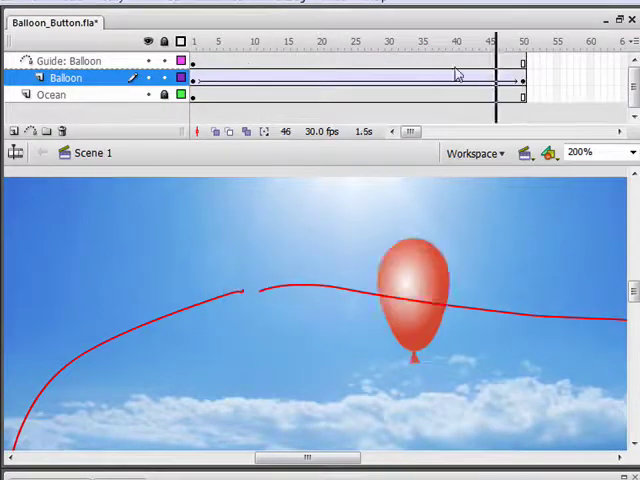
# Step: Test the movie to preview the balloon's flight, then close the preview
pyautogui.click(250, 5)
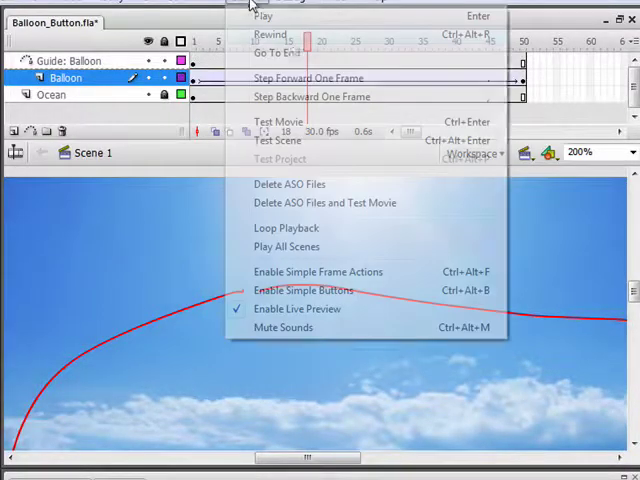
pyautogui.click(278, 121)
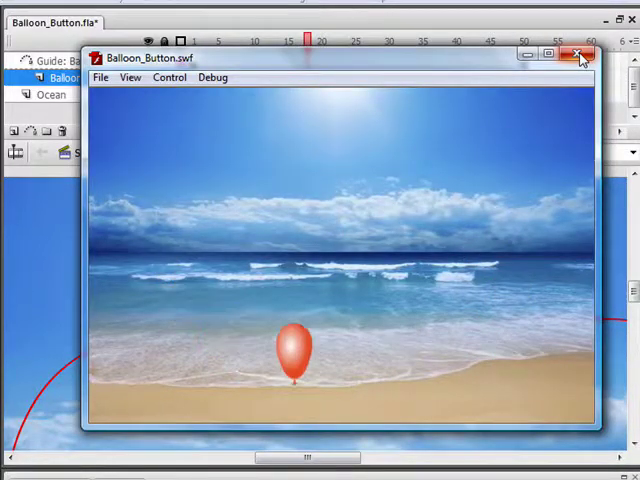
pyautogui.click(579, 57)
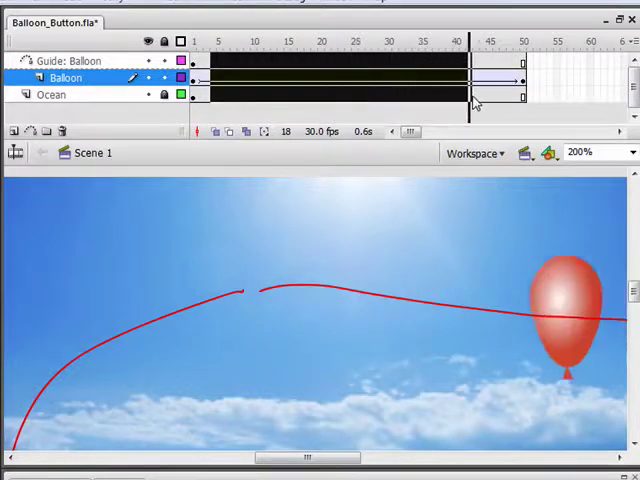
# Step: Extend the Ocean layer to frame 45 and test the movie again
pyautogui.rightClick(490, 94)
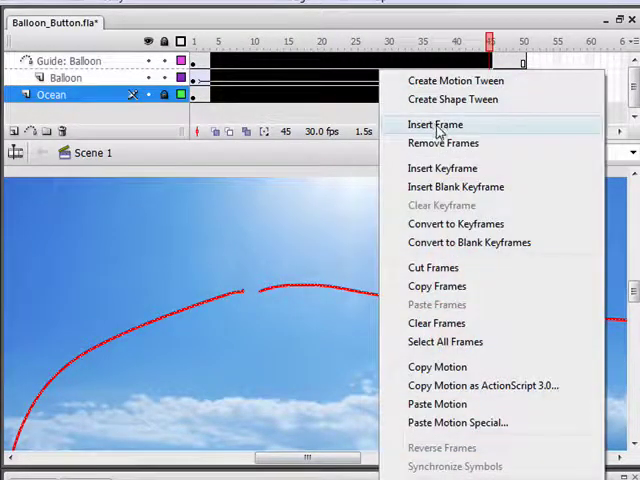
pyautogui.click(434, 124)
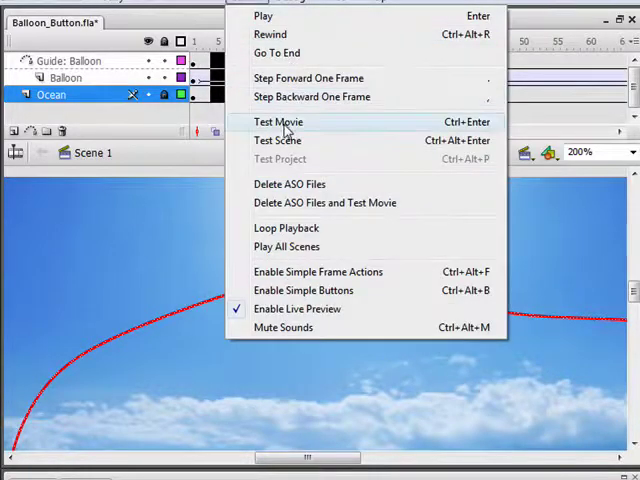
pyautogui.click(277, 121)
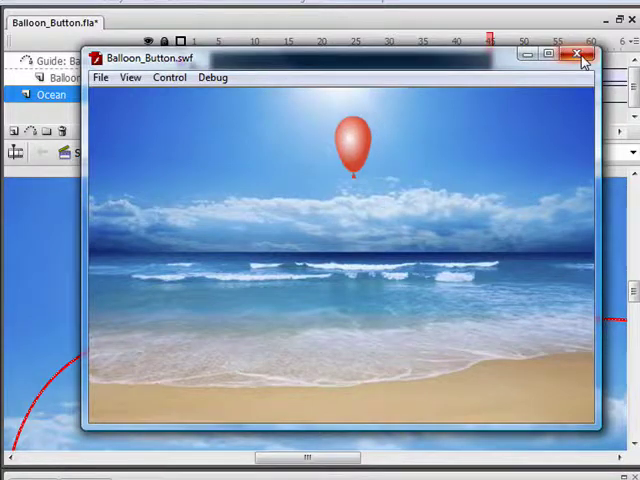
pyautogui.click(580, 54)
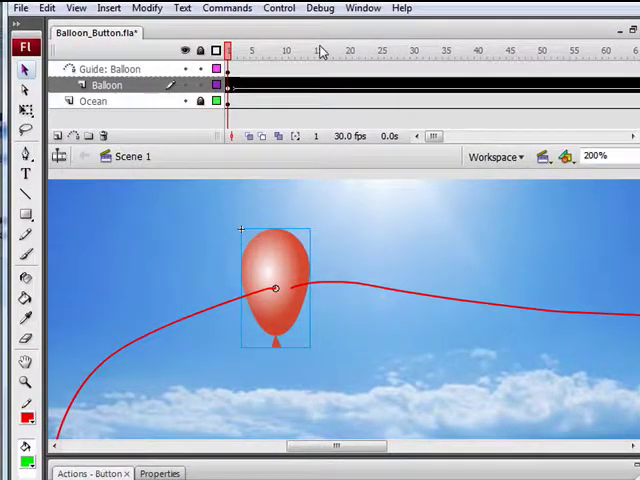
# Step: Add a tellTarget action targeting '_level0' to the balloon button's script
pyautogui.click(363, 8)
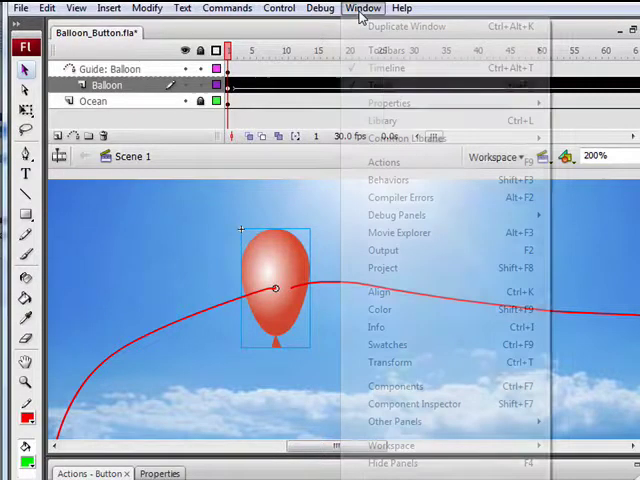
pyautogui.click(319, 8)
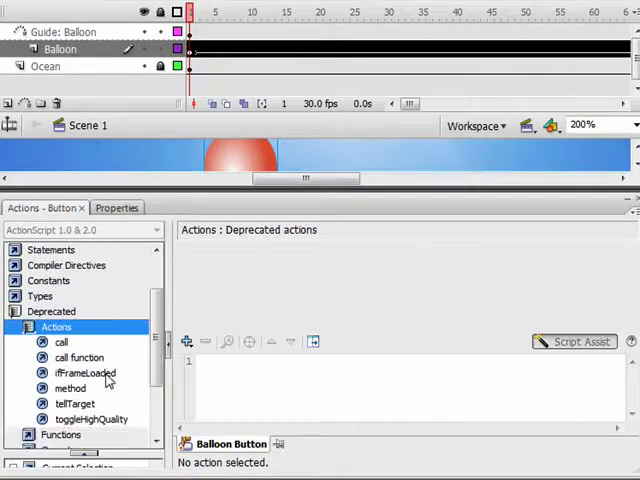
pyautogui.doubleClick(74, 403)
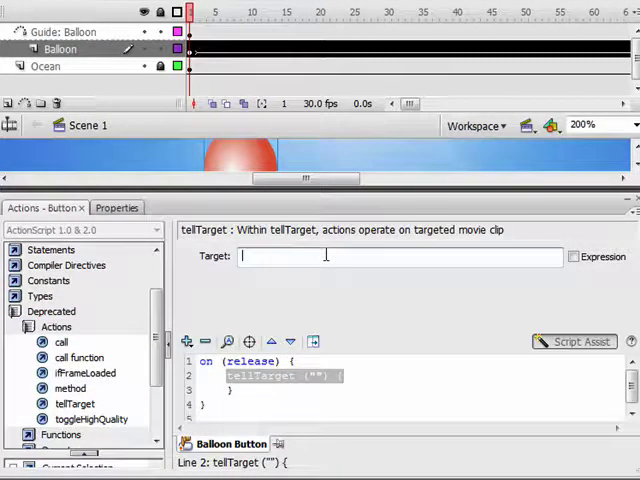
pyautogui.write('_level0/')
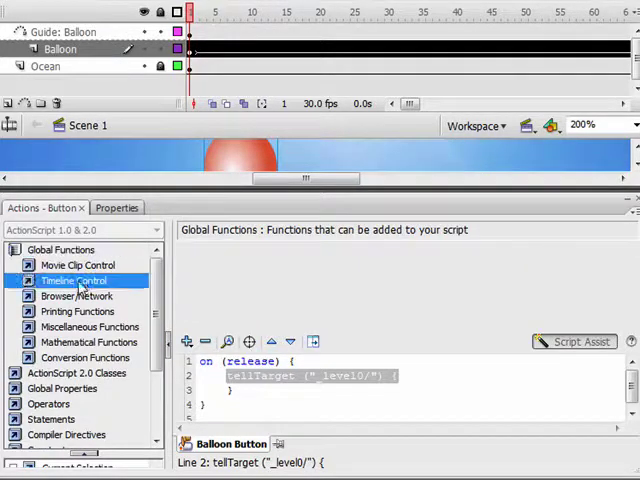
# Step: Add stop inside the tellTarget and trigger the handler on Roll Over and Drag Over
pyautogui.click(72, 280)
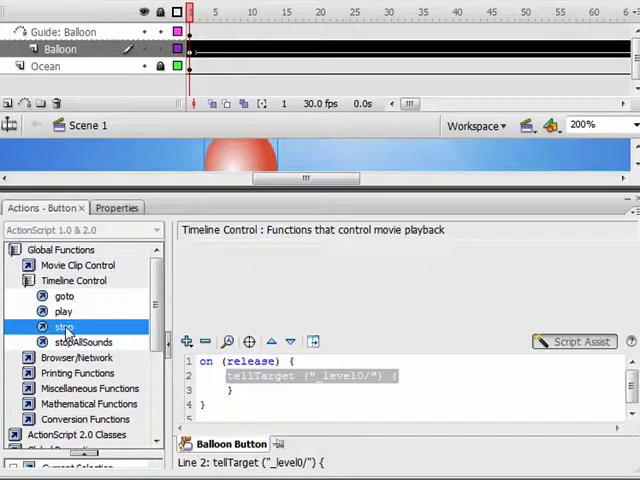
pyautogui.doubleClick(63, 327)
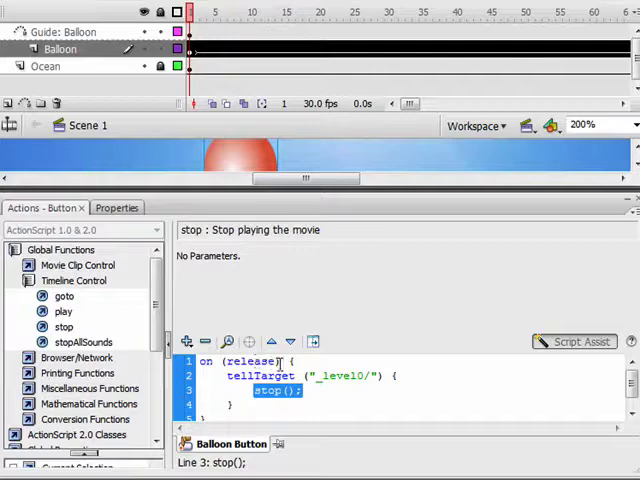
pyautogui.click(250, 361)
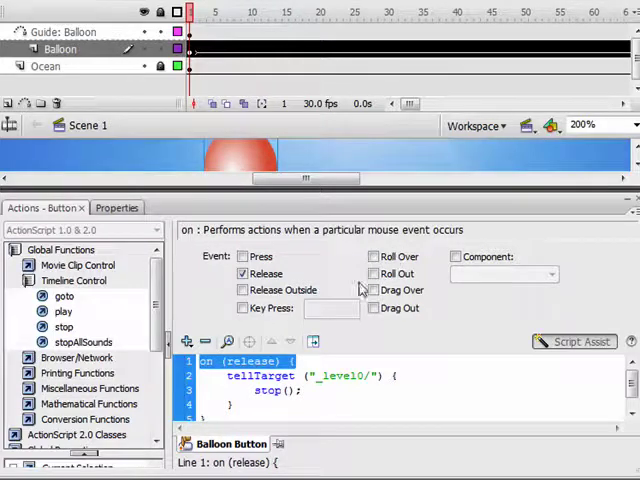
pyautogui.click(374, 257)
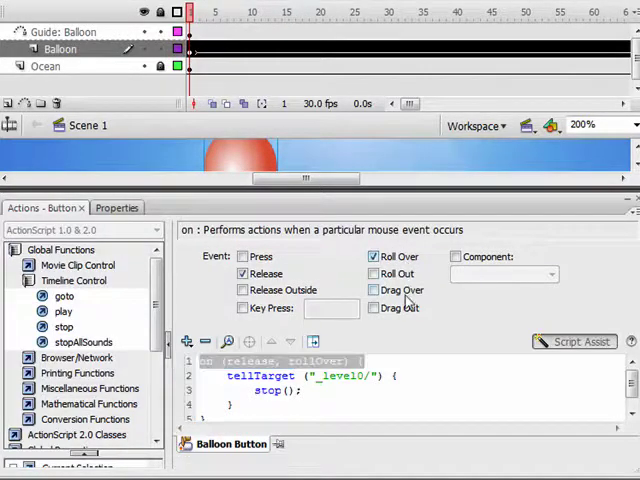
pyautogui.click(374, 290)
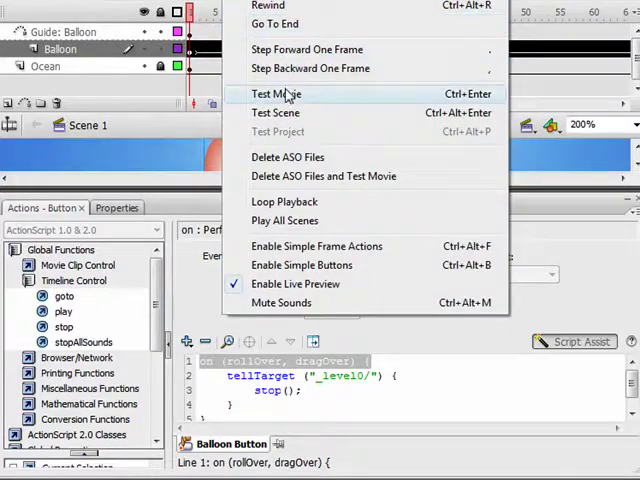
# Step: Test the movie, adjust the handler's event checkboxes, and close the preview
pyautogui.click(275, 93)
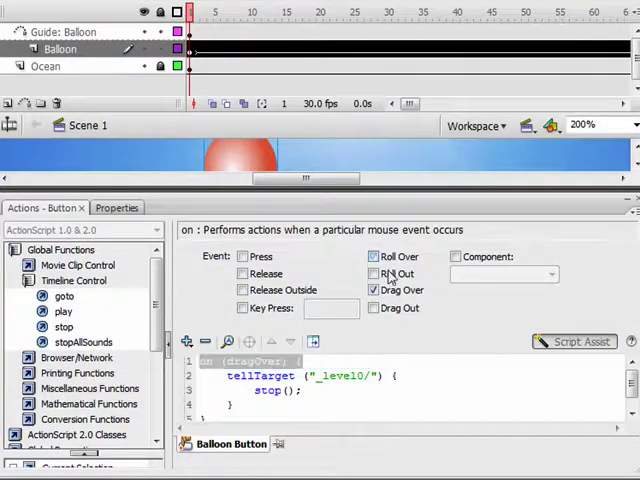
pyautogui.click(243, 274)
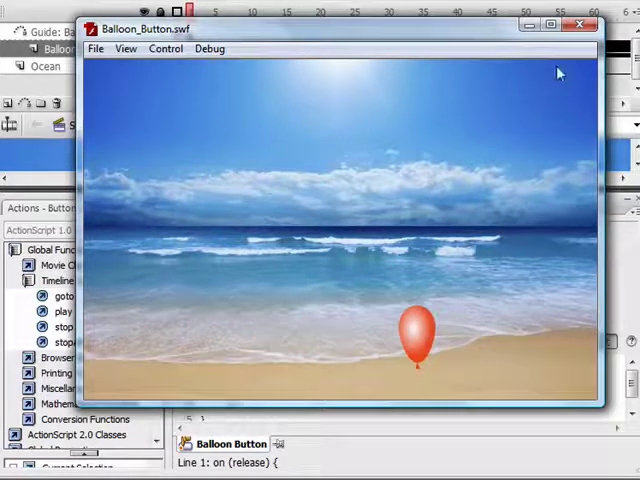
pyautogui.click(578, 25)
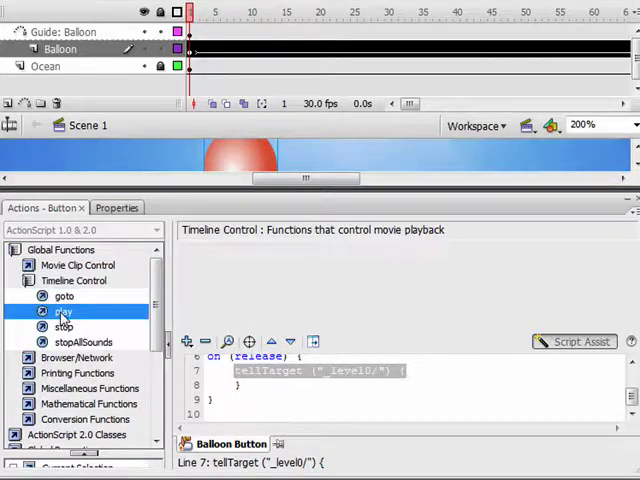
# Step: Add a play action inside the second tellTarget block
pyautogui.doubleClick(63, 311)
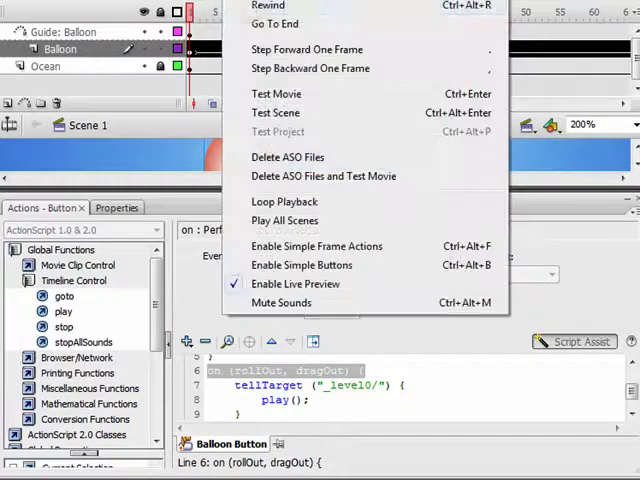
pyautogui.click(275, 93)
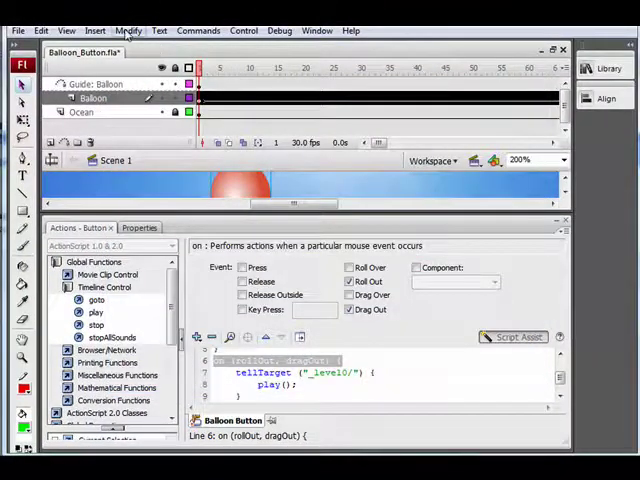
pyautogui.click(128, 30)
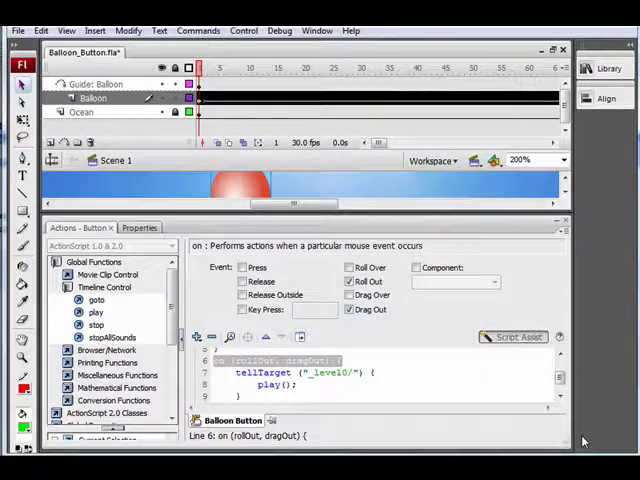
pyautogui.click(244, 30)
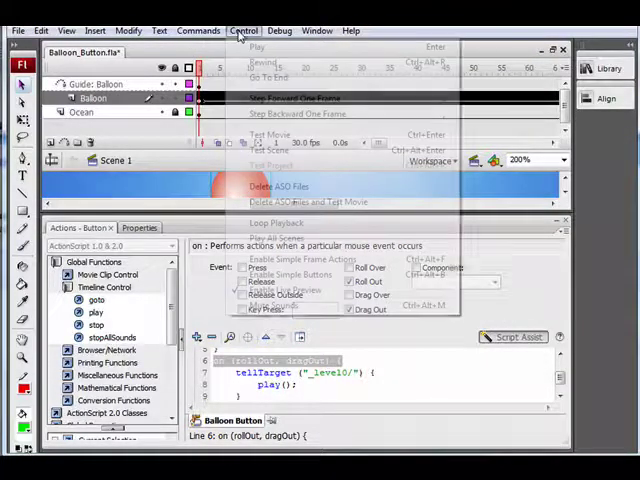